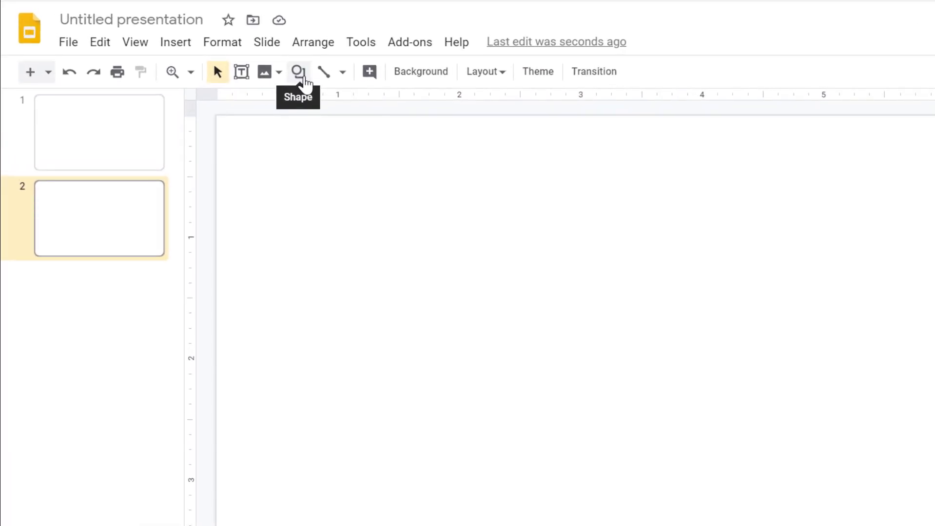
Step: Draw an oval circle and duplicate it to build three overlapping grey circles
click(299, 71)
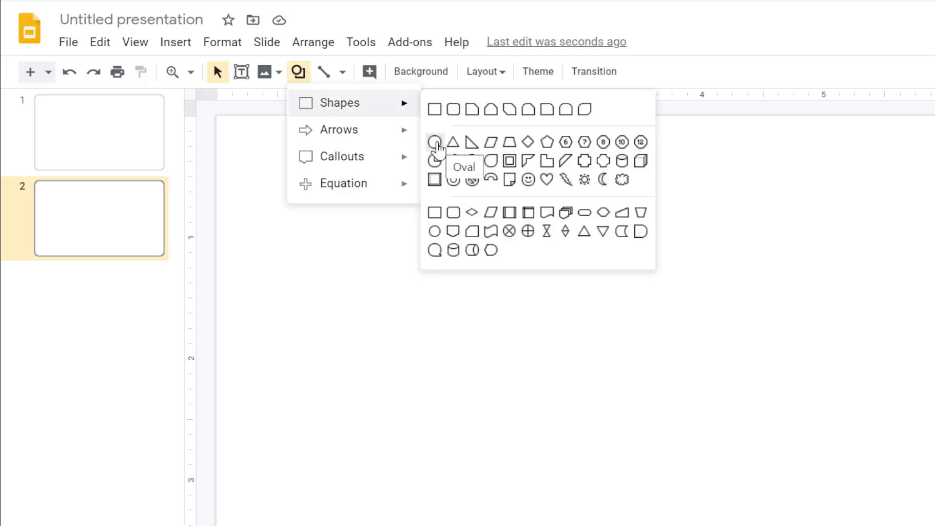
click(437, 142)
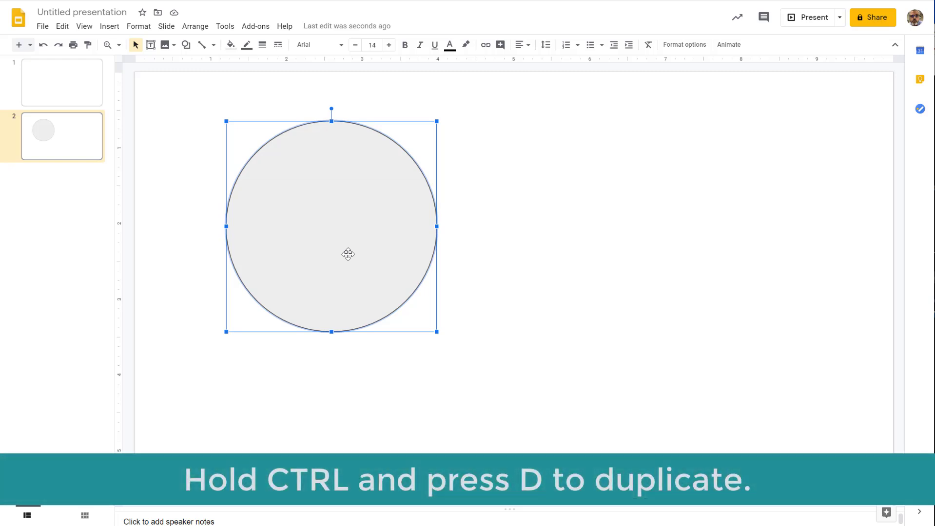
key(Ctrl+D)
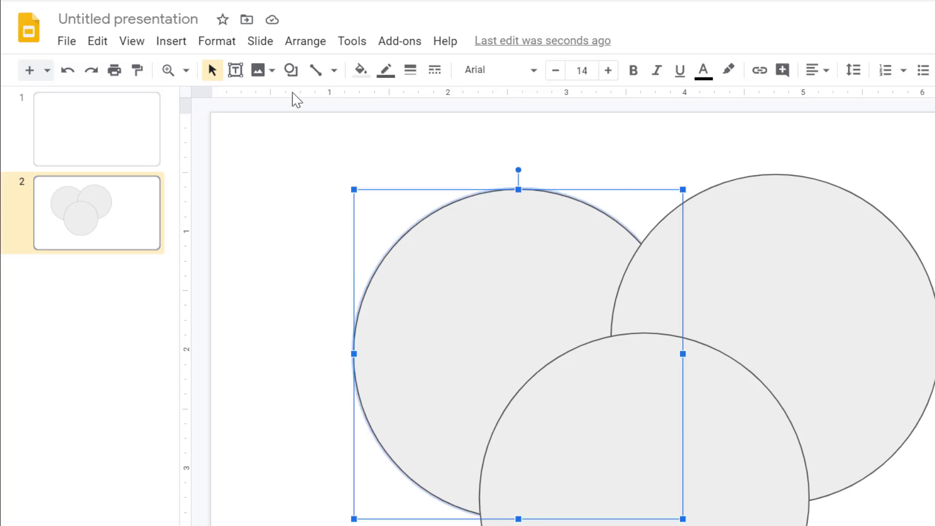
mouse_move(360, 70)
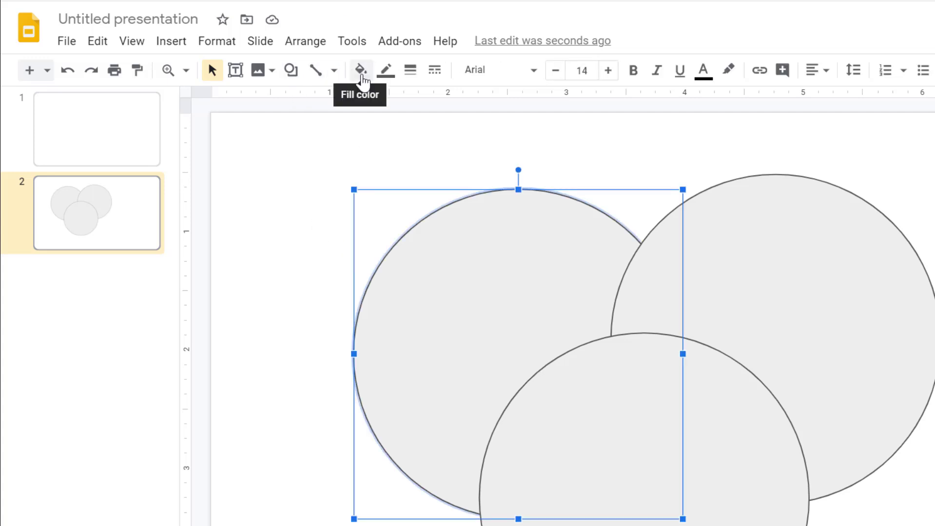
Step: Fill the upper-left circle red, then lower its transparency in the Custom colour dialog
click(359, 69)
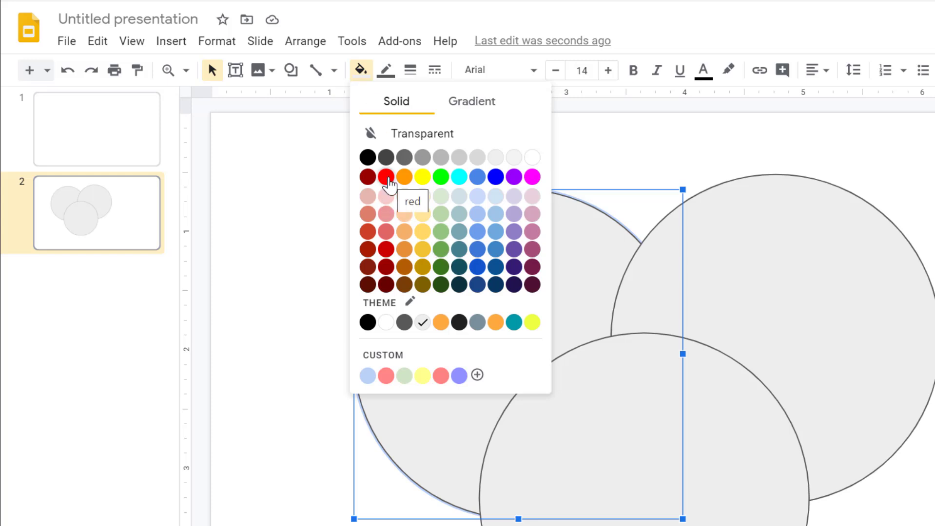
click(385, 176)
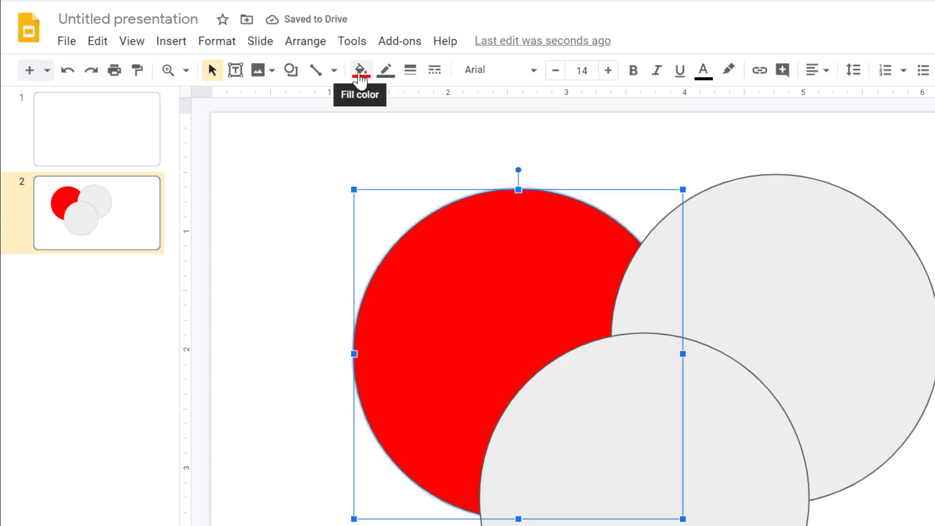
click(359, 69)
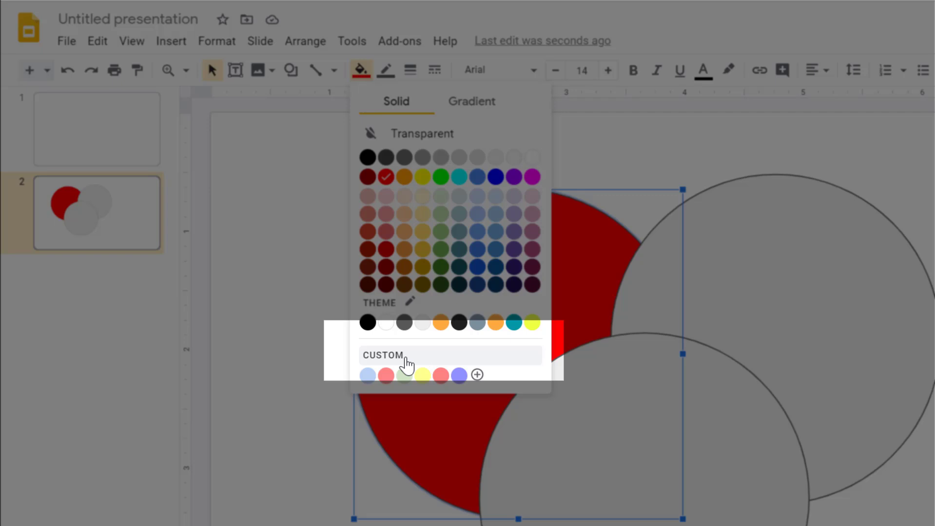
click(392, 355)
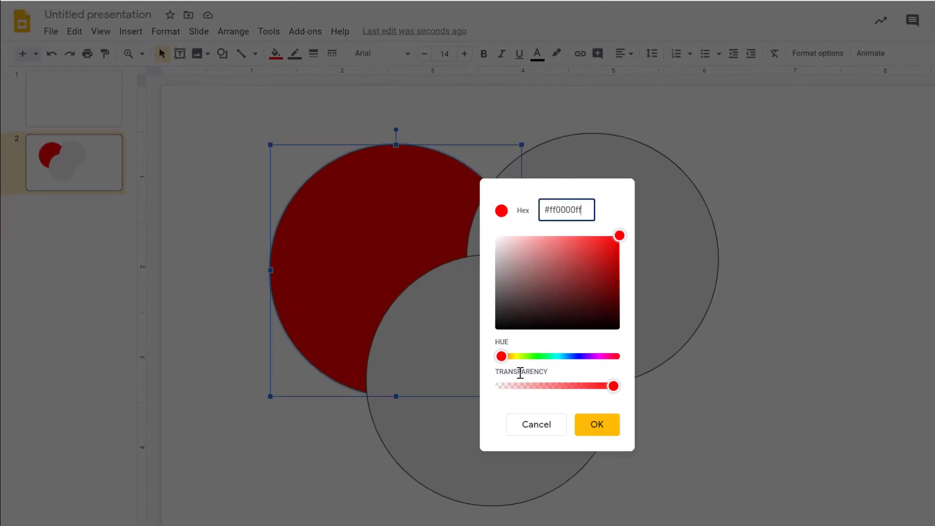
drag(614, 386, 555, 386)
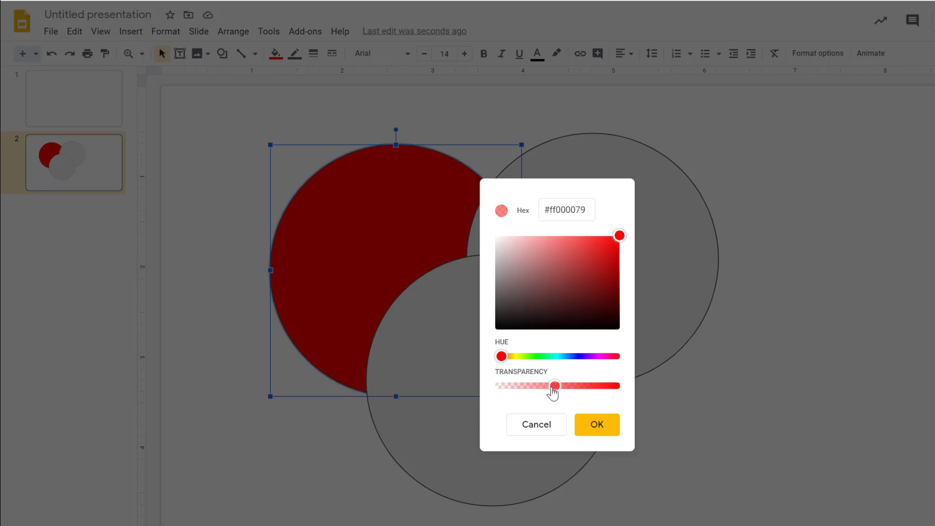
click(597, 424)
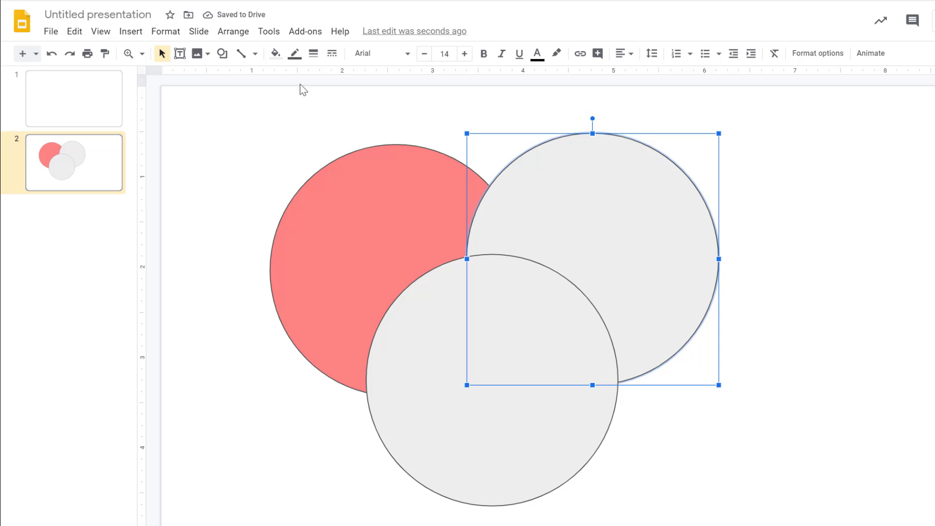
Step: Fill the upper-right circle blue with lowered transparency so the red overlap shows purple
click(275, 52)
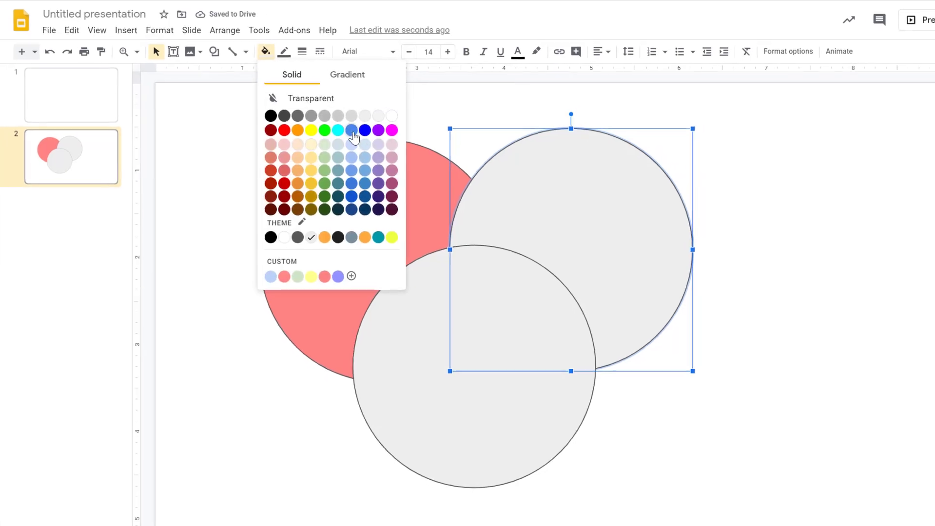
click(364, 130)
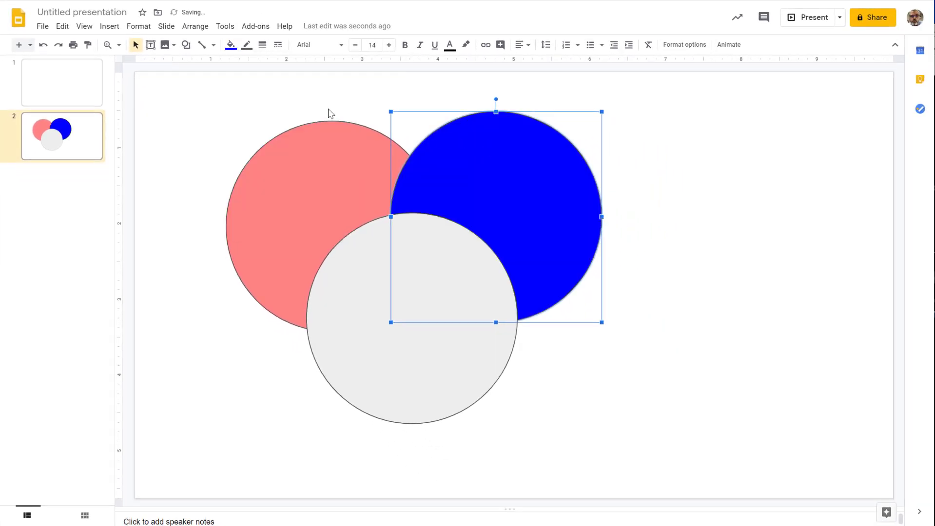
click(230, 44)
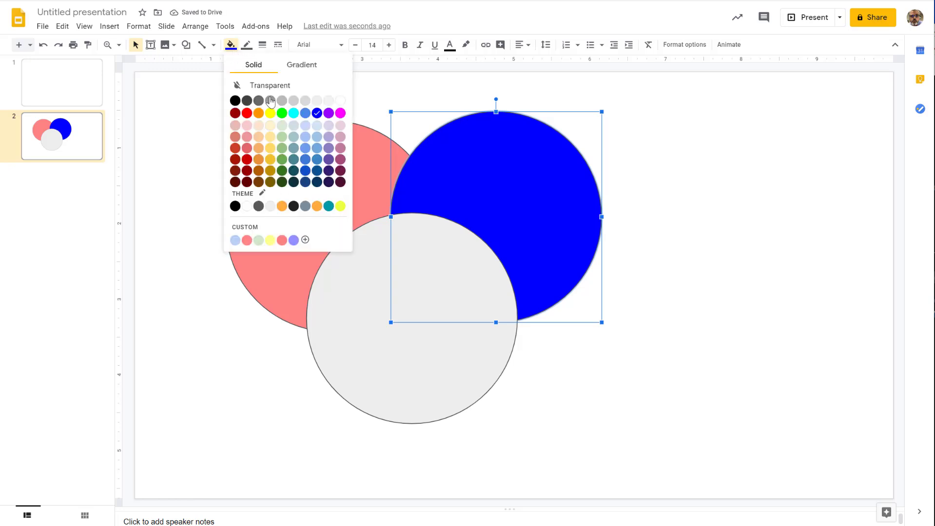
click(304, 240)
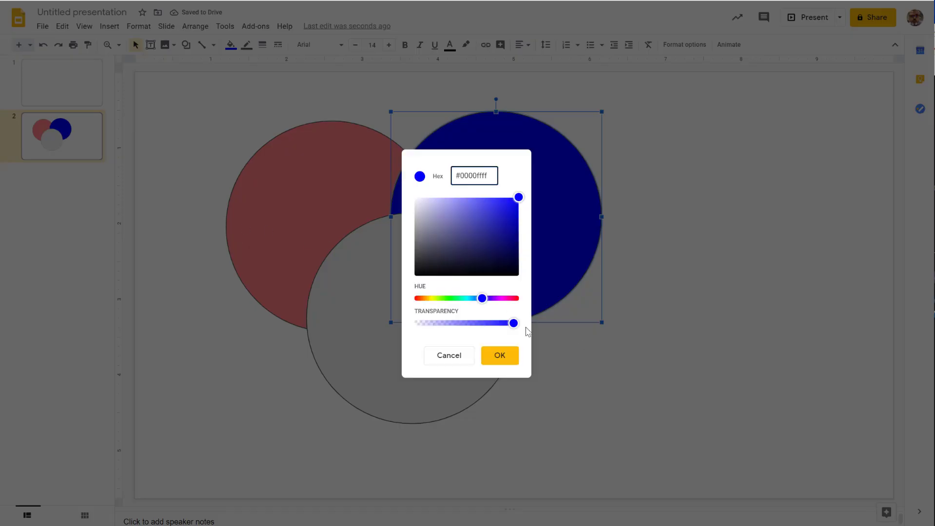
drag(514, 322, 465, 323)
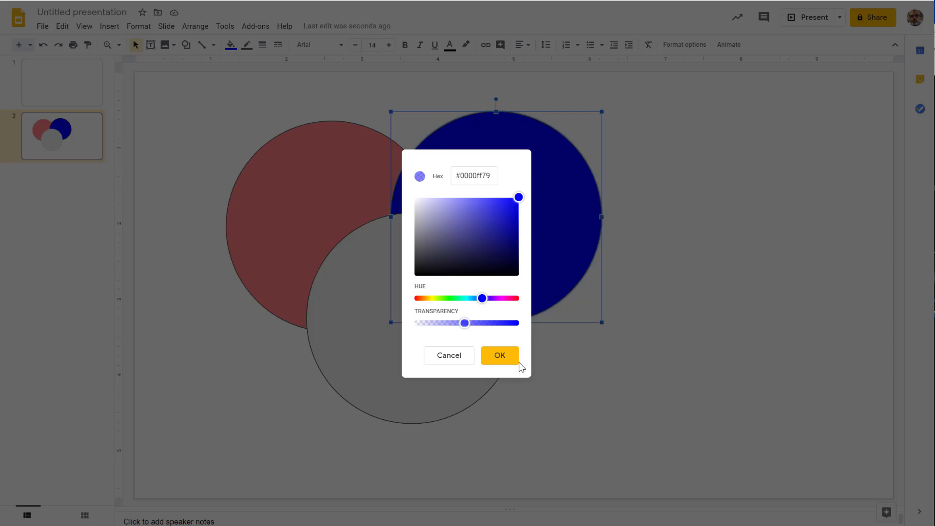
click(499, 356)
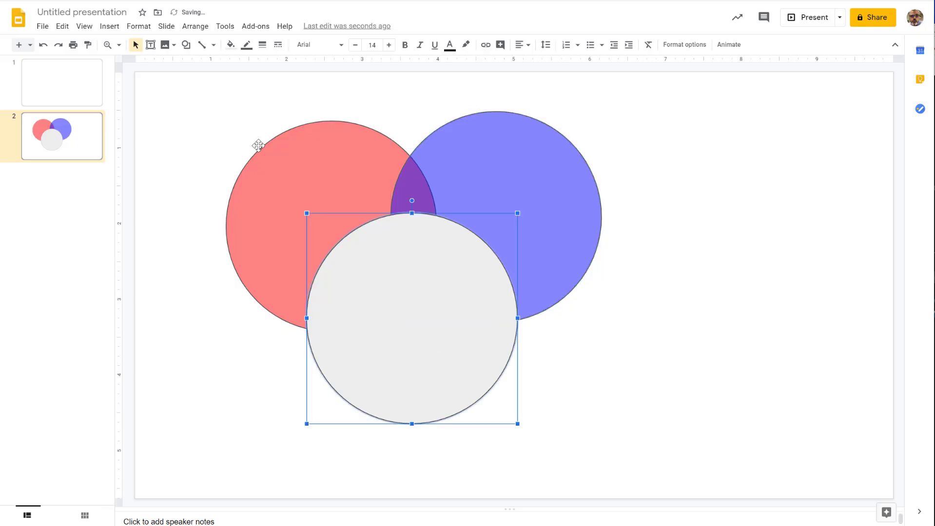
Step: Fill the bottom circle semi-transparent yellow and nudge a circle into an even Venn overlap
click(230, 44)
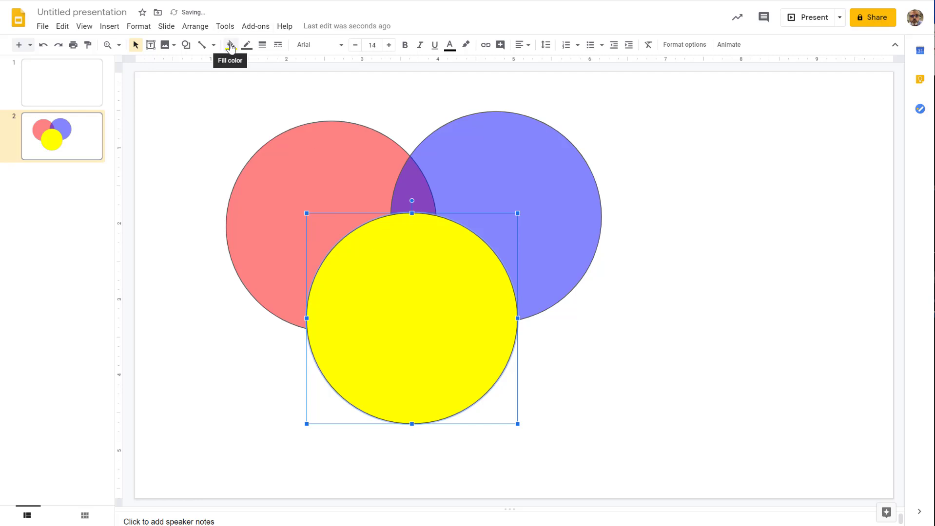
click(226, 44)
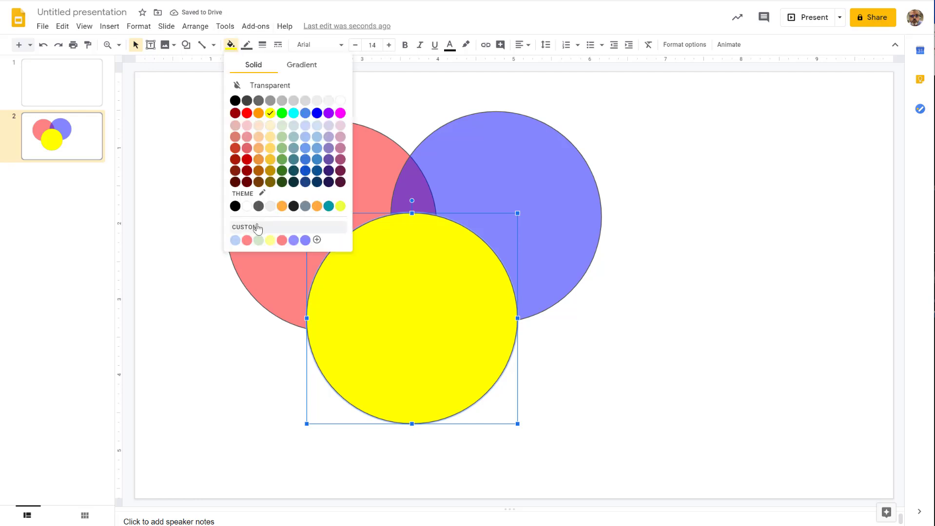
click(316, 240)
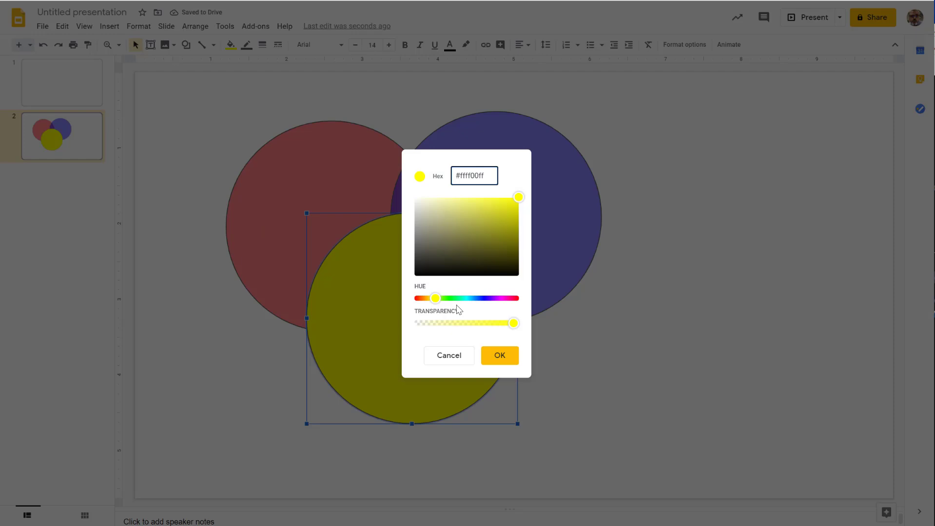
drag(514, 322, 457, 323)
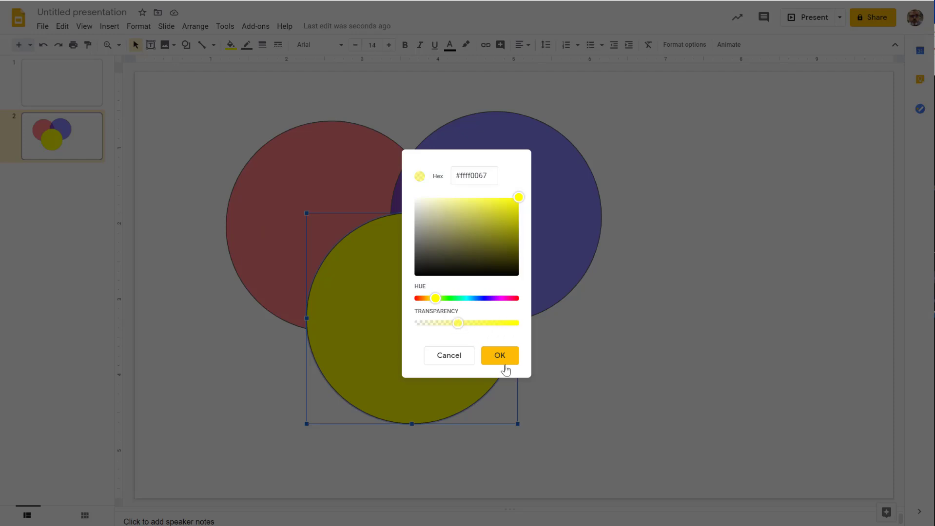
click(499, 356)
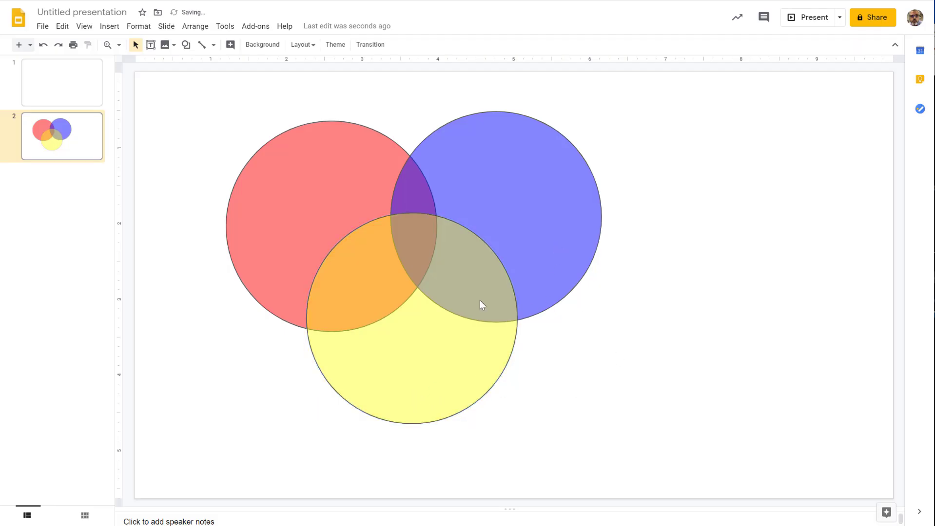
click(553, 194)
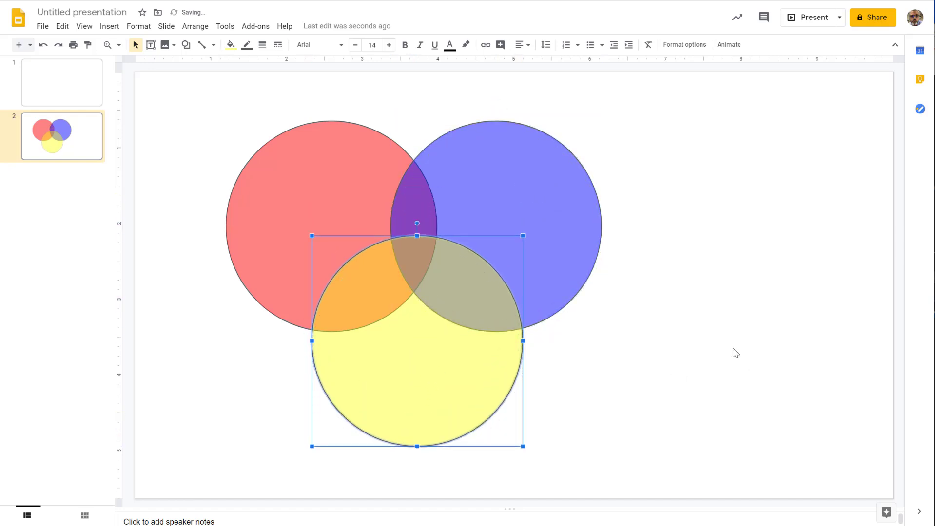
Step: Insert a lying tabby cat photo from a web image search onto the slide
click(166, 45)
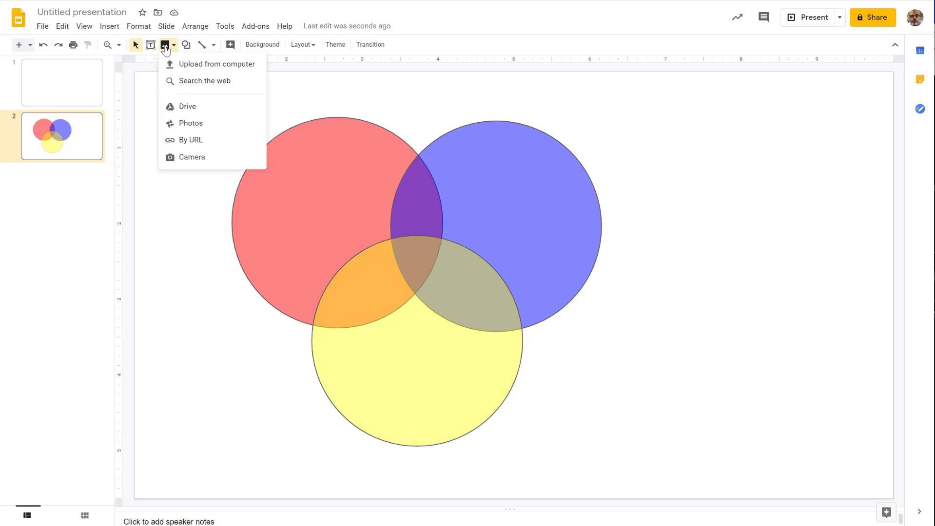
mouse_move(181, 57)
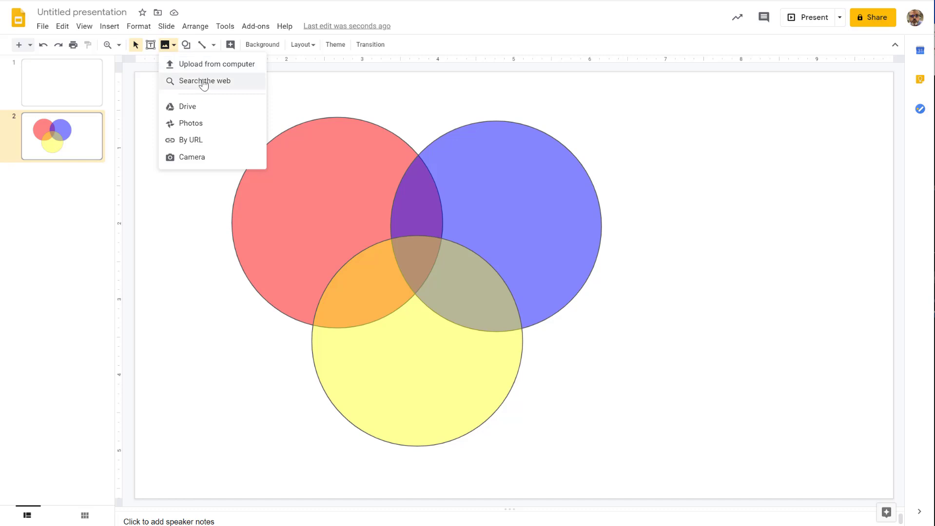
click(204, 81)
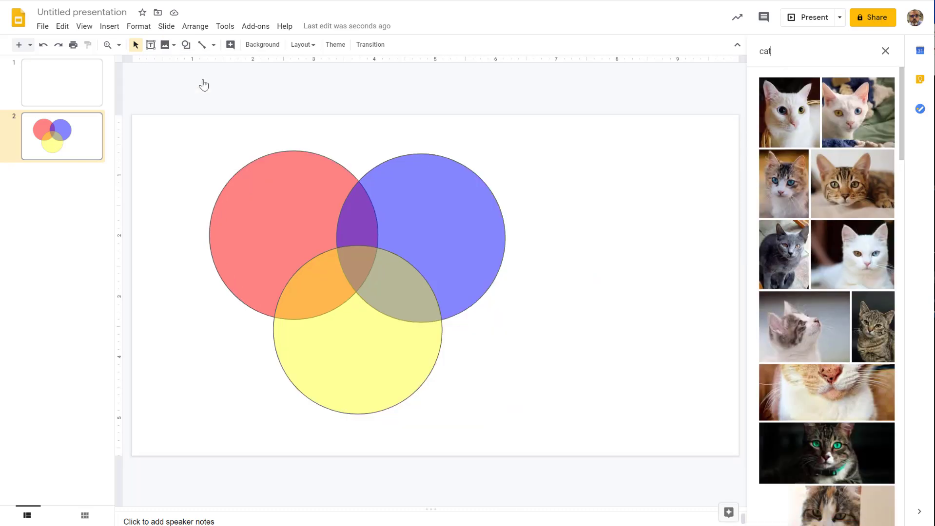
click(818, 51)
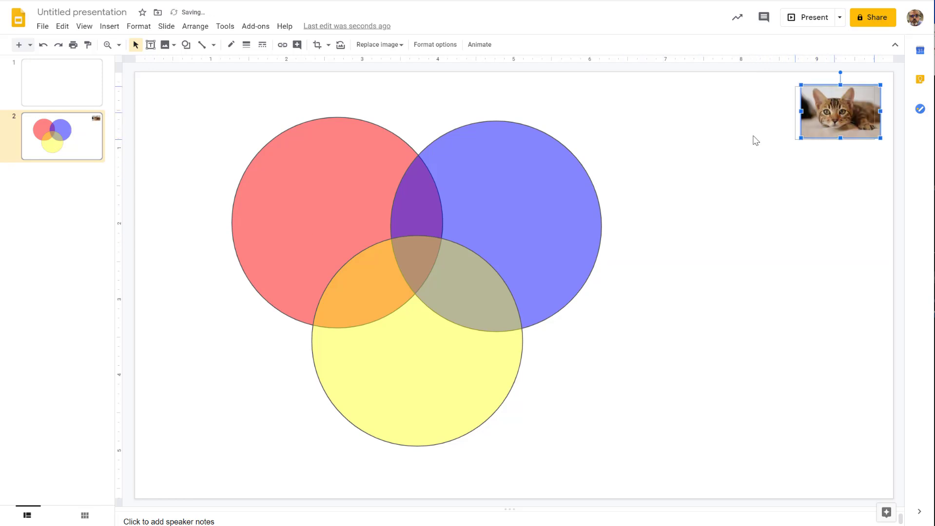
Step: Move the cat photo onto the blue circle and duplicate it for the other circles
drag(838, 110, 571, 147)
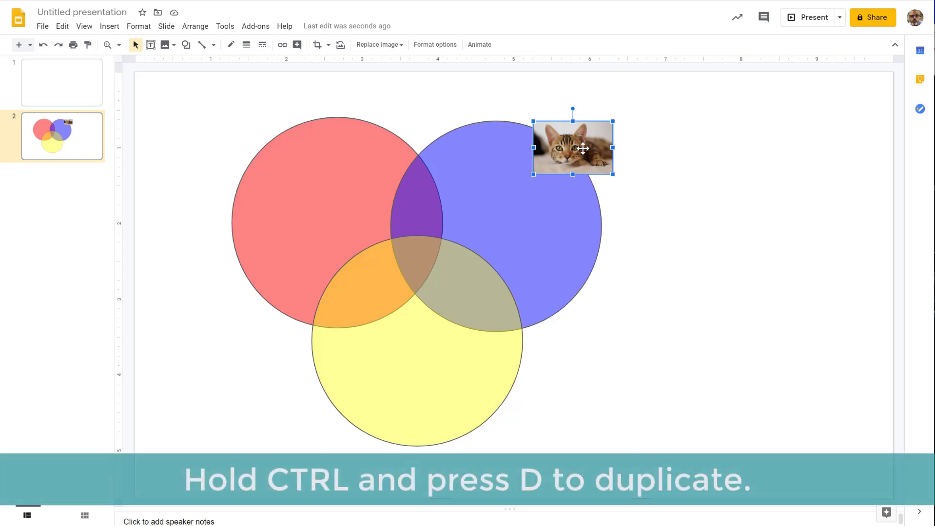
mouse_move(578, 155)
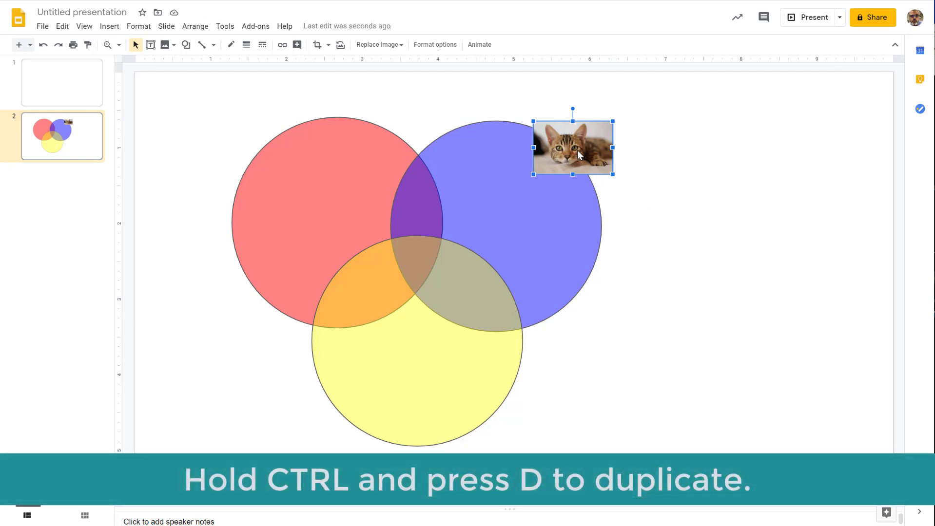
key(ctrl+d)
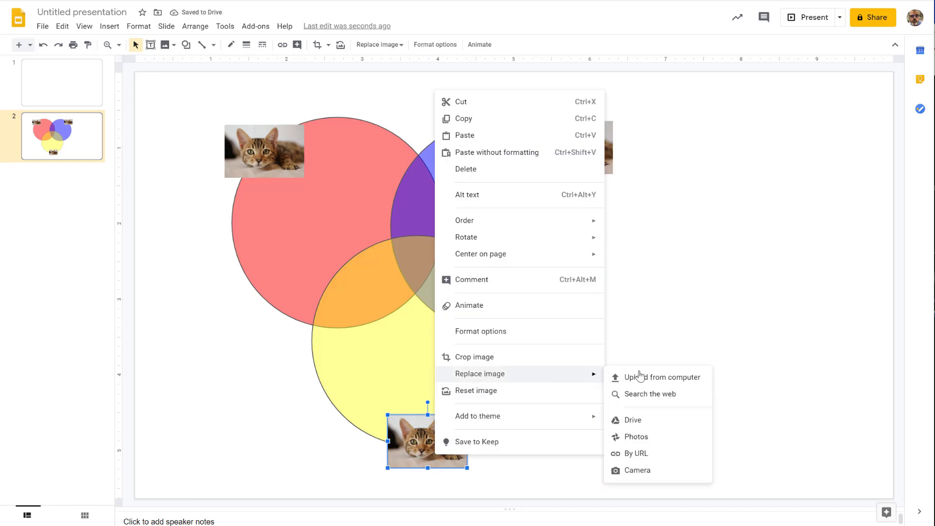
Step: Replace the yellow circle's cat photo with a white puppy from a web search
click(647, 394)
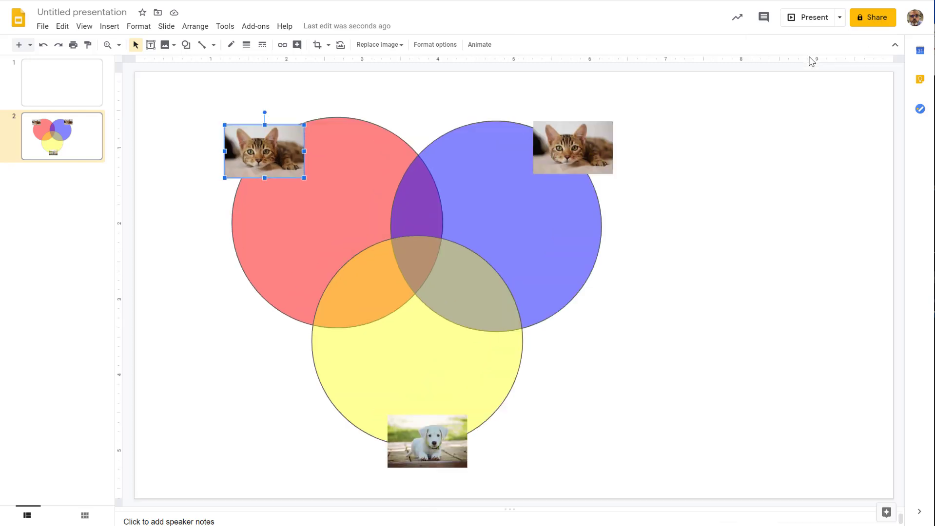
mouse_move(258, 169)
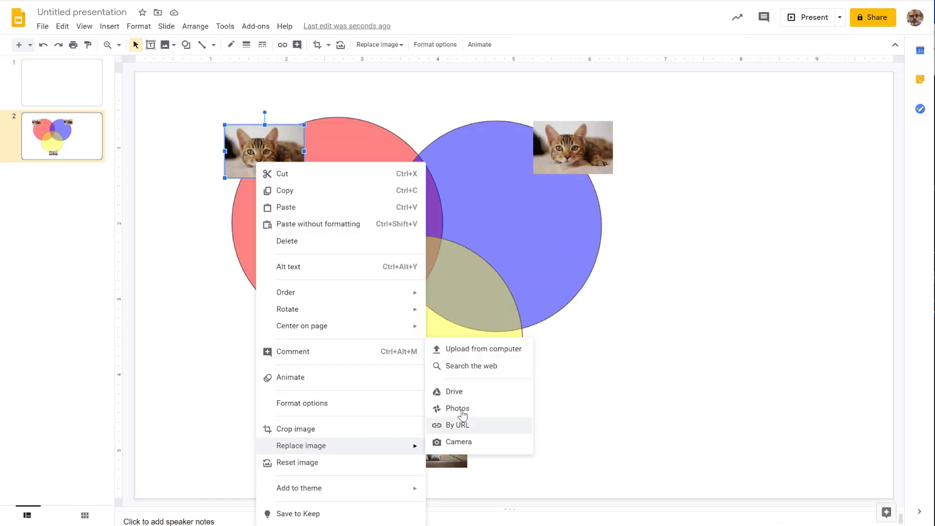
Step: Replace the red circle's cat photo via a web image search for 'llama'
click(471, 366)
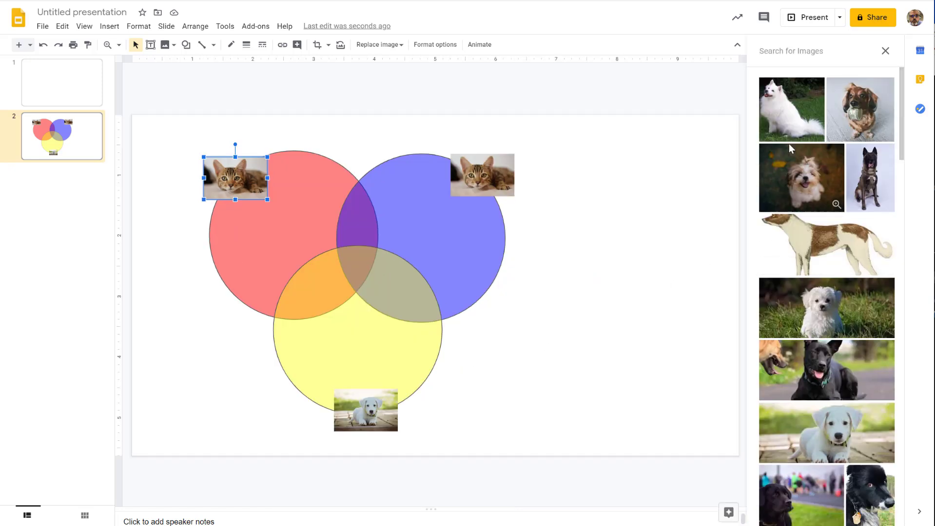
text(llama)
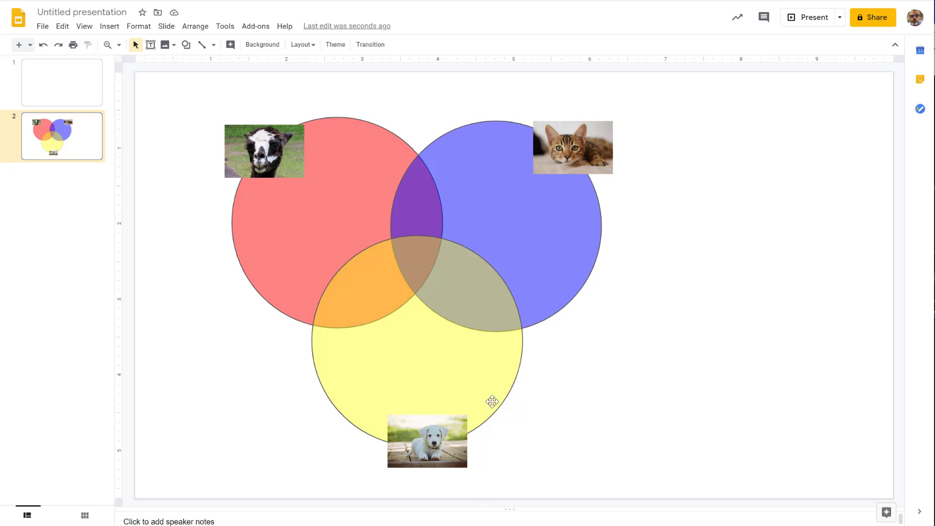
mouse_move(503, 351)
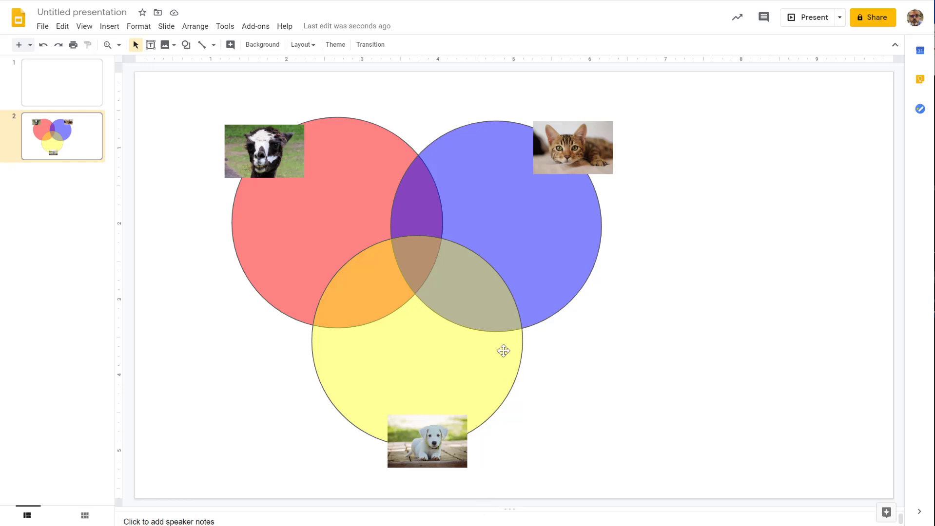
mouse_move(312, 119)
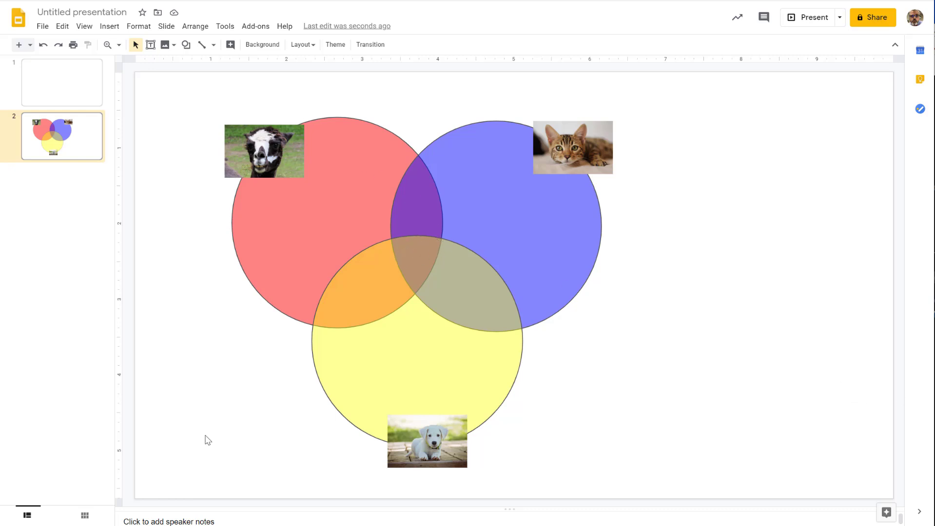
mouse_move(242, 488)
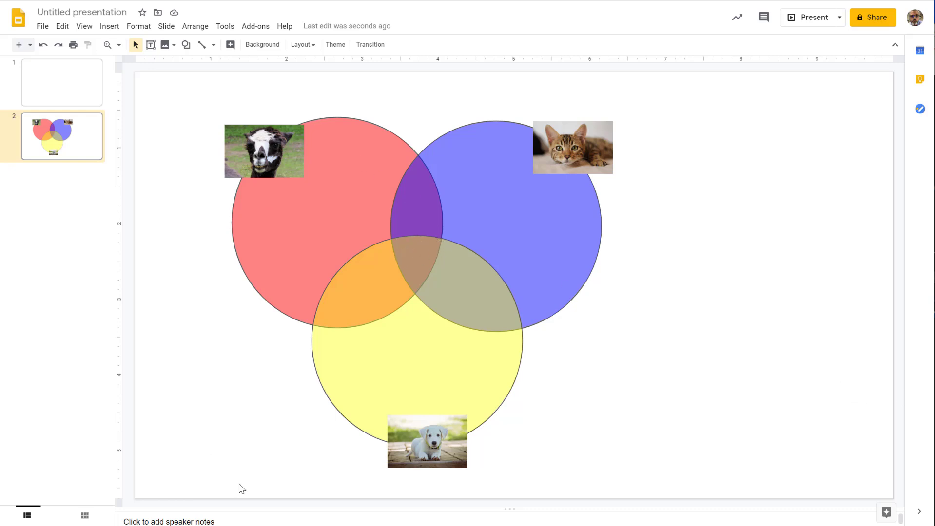
mouse_move(207, 428)
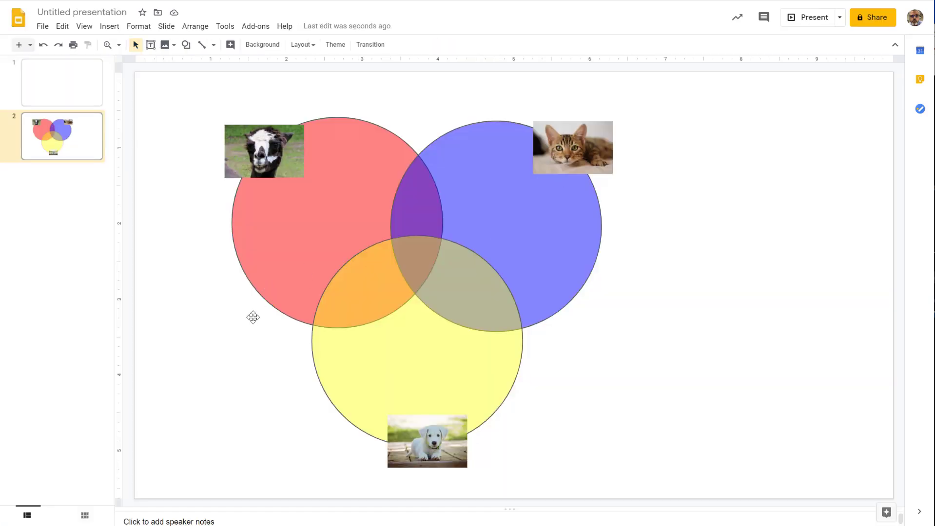
mouse_move(529, 290)
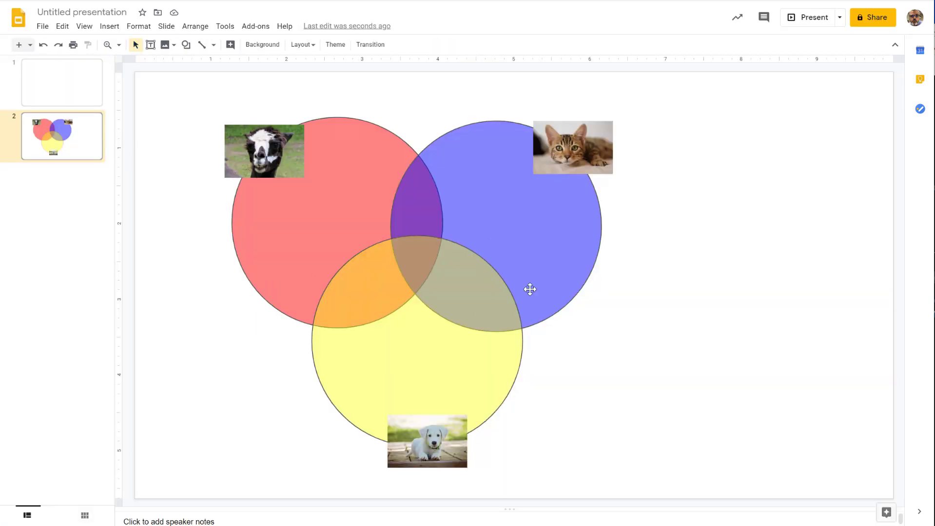
click(152, 85)
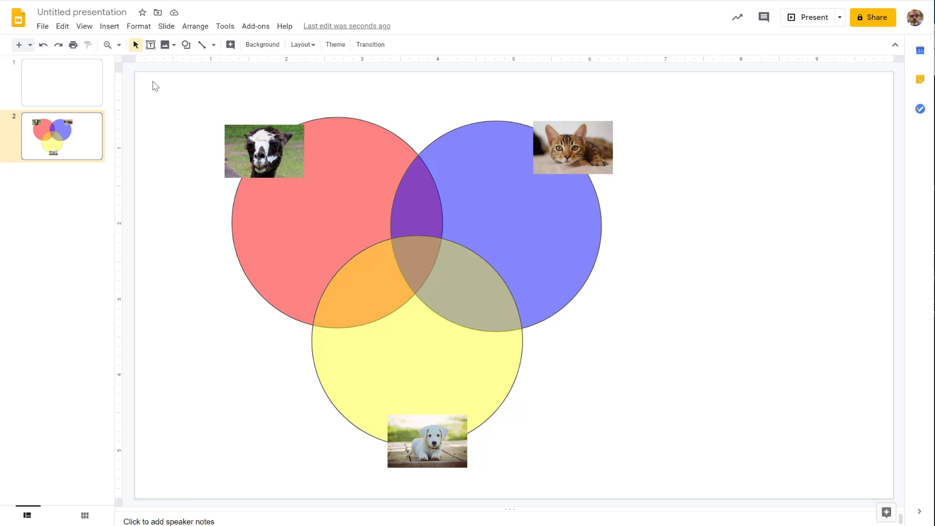
mouse_move(203, 45)
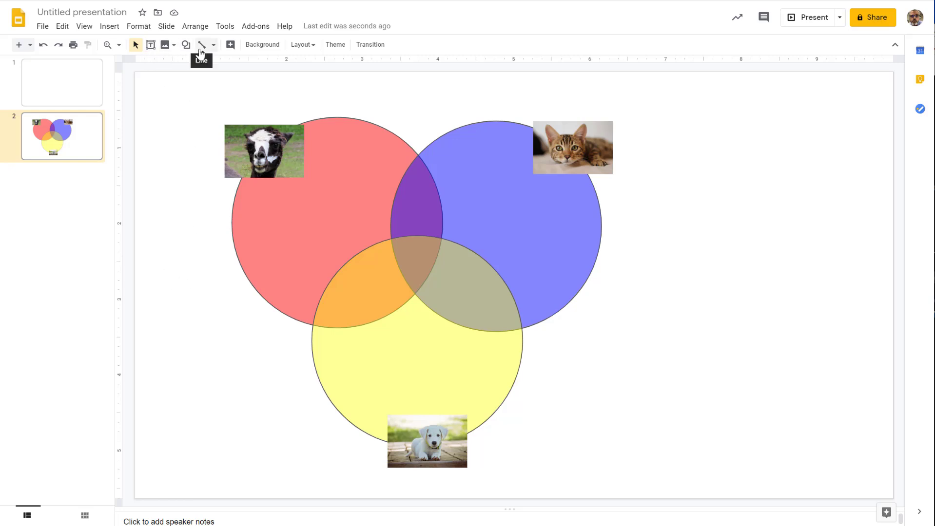
mouse_move(279, 275)
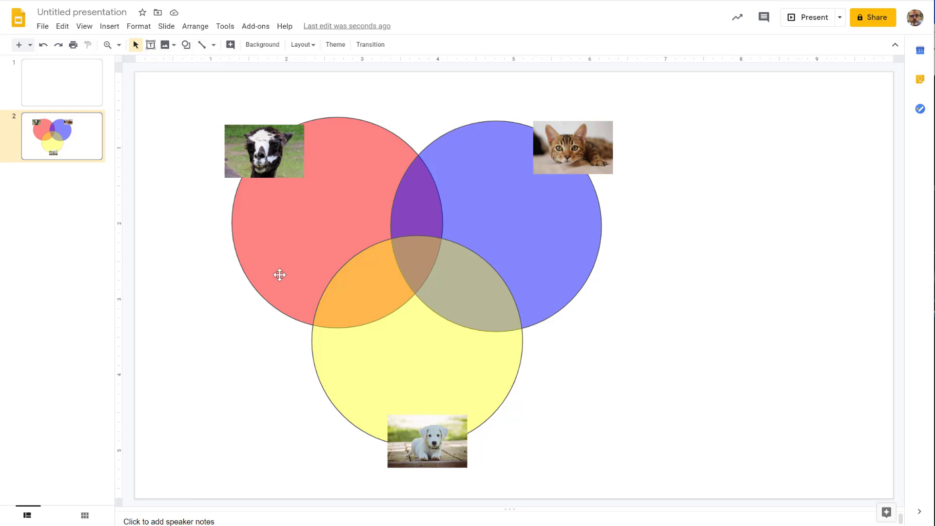